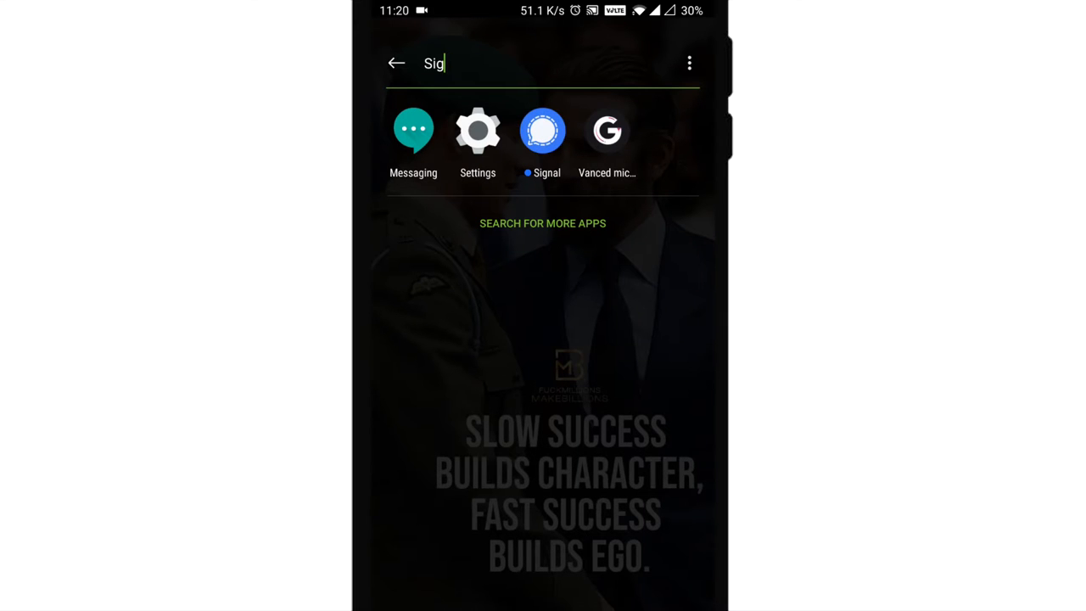
# Launch Signal from search and allow access to contacts and photos, media and files.
pyautogui.click(542, 131)
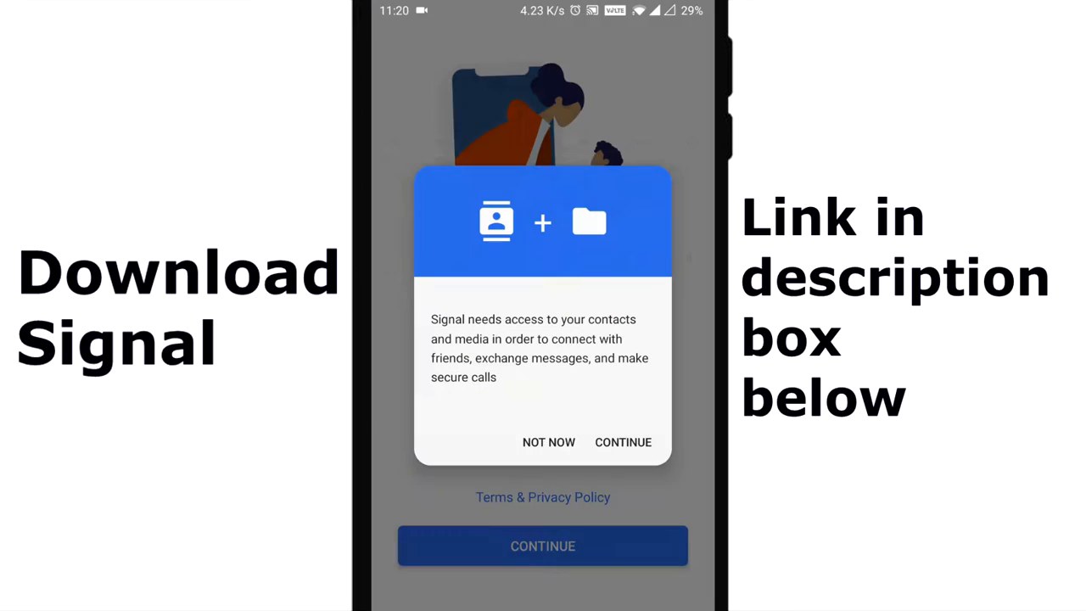
pyautogui.click(622, 442)
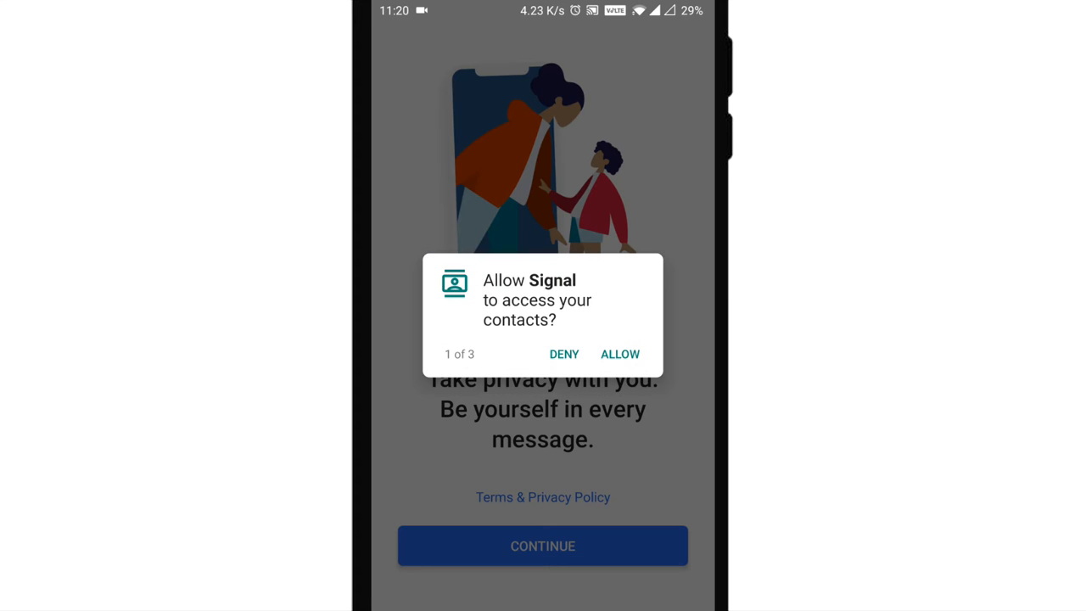
pyautogui.click(619, 354)
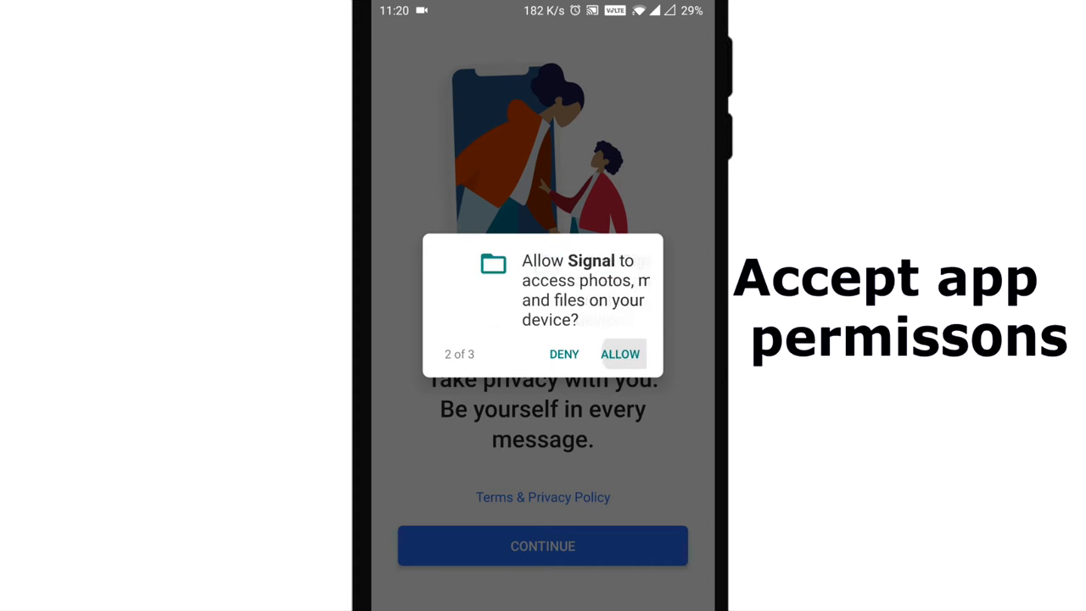
pyautogui.click(620, 353)
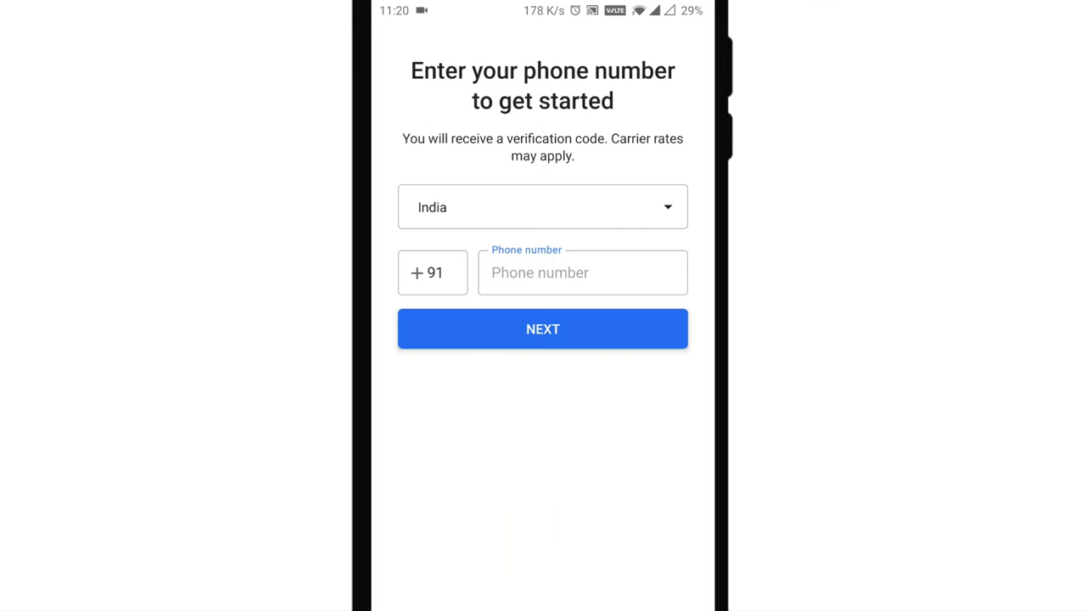
# Fill in the suggested phone number and submit it for verification.
pyautogui.click(581, 272)
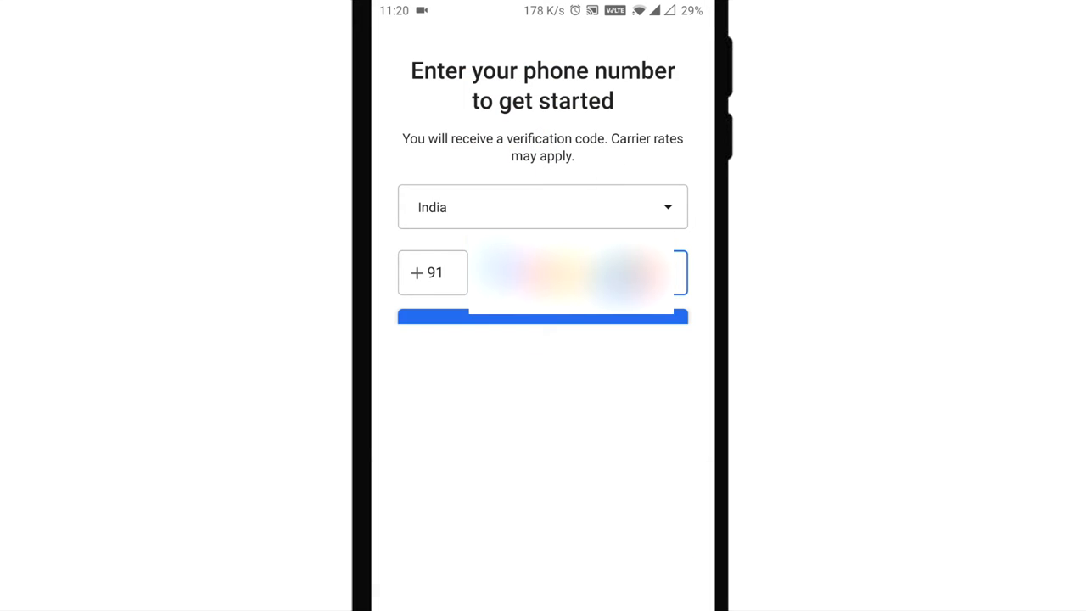
pyautogui.click(576, 272)
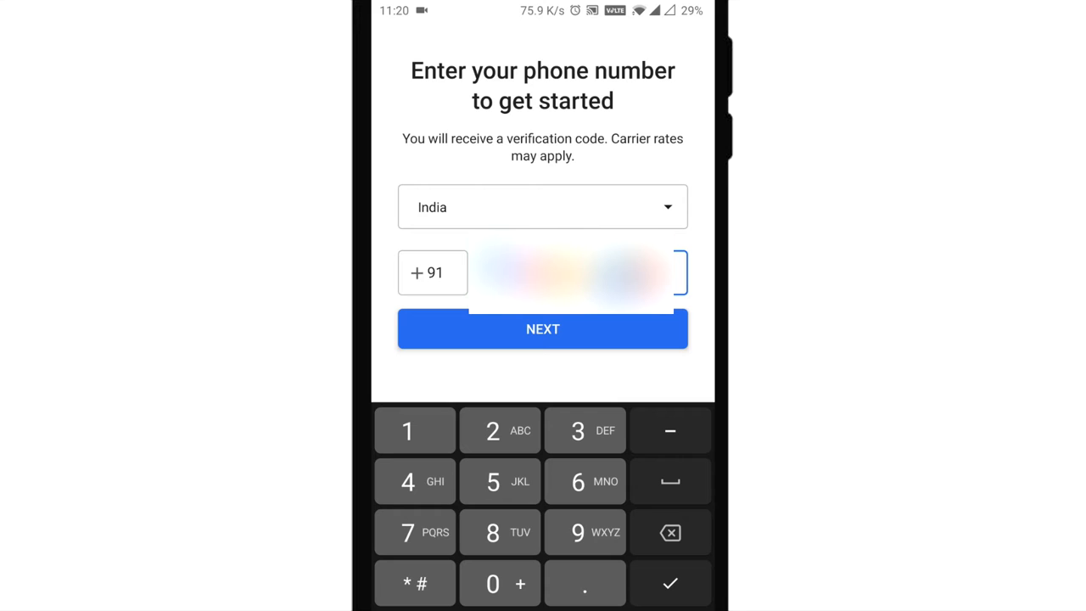
pyautogui.click(542, 329)
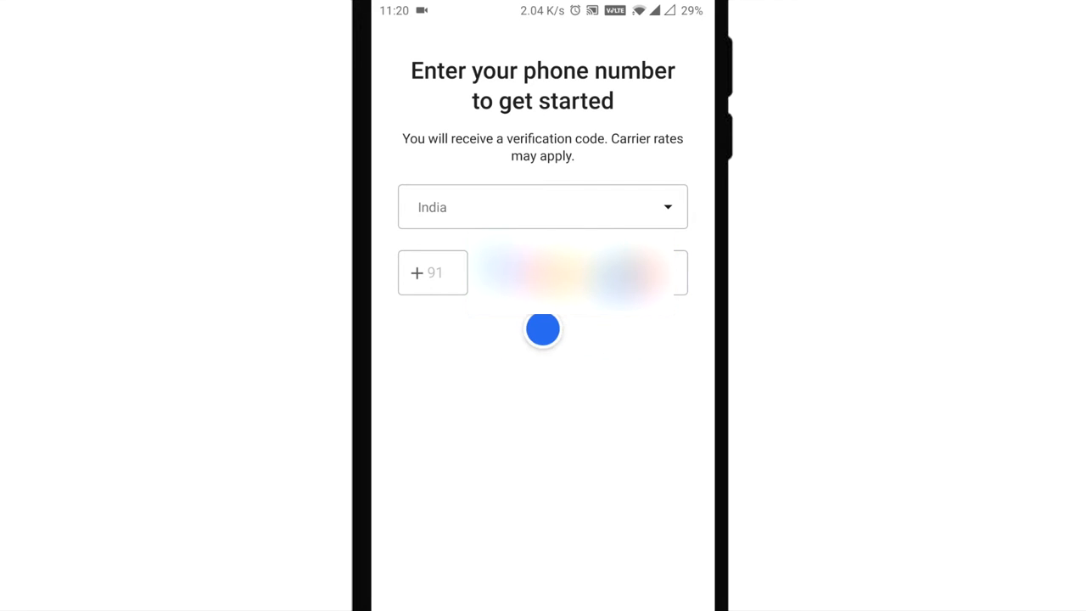
pyautogui.click(543, 329)
pyautogui.write('p')
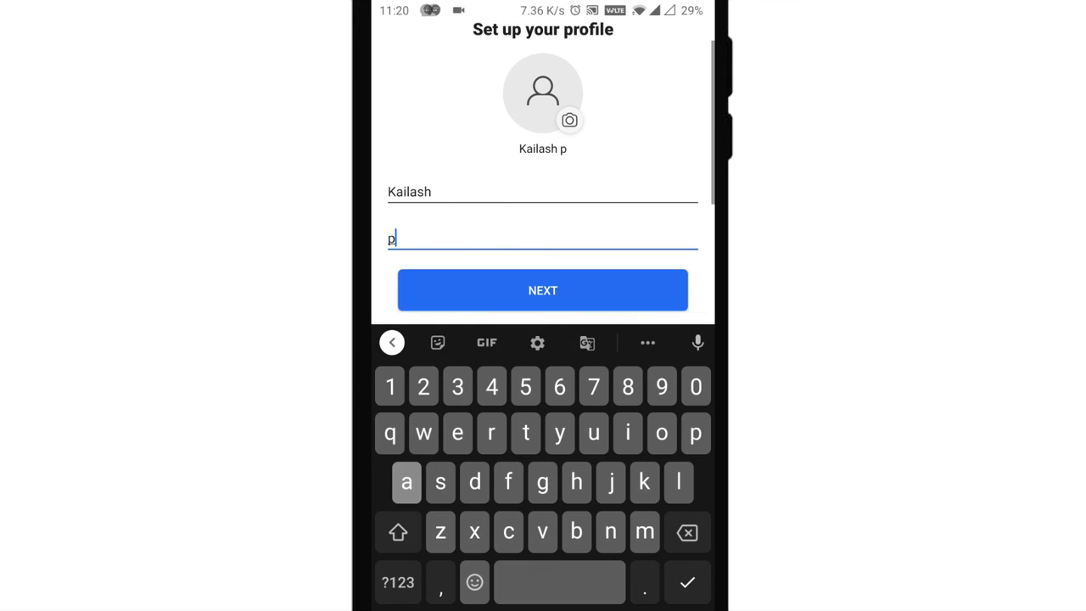
# Tap into the profile name fields on the Set up your profile screen.
pyautogui.click(542, 290)
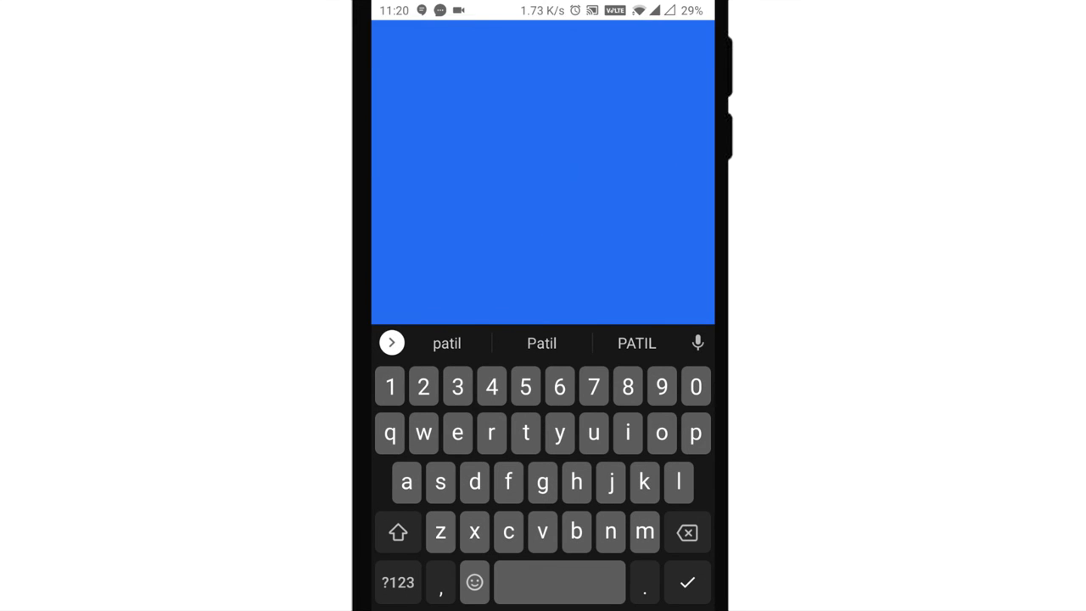